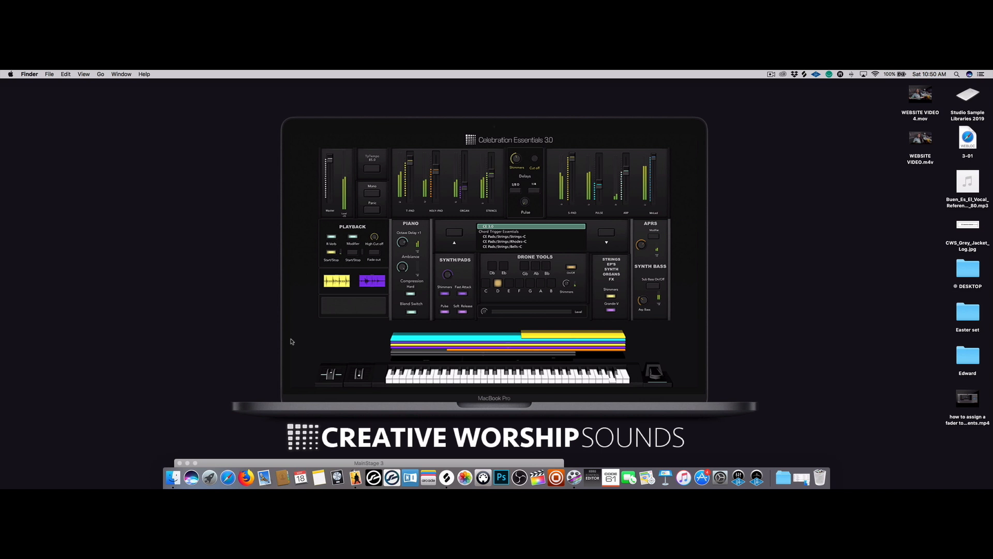
mouse_move(343, 370)
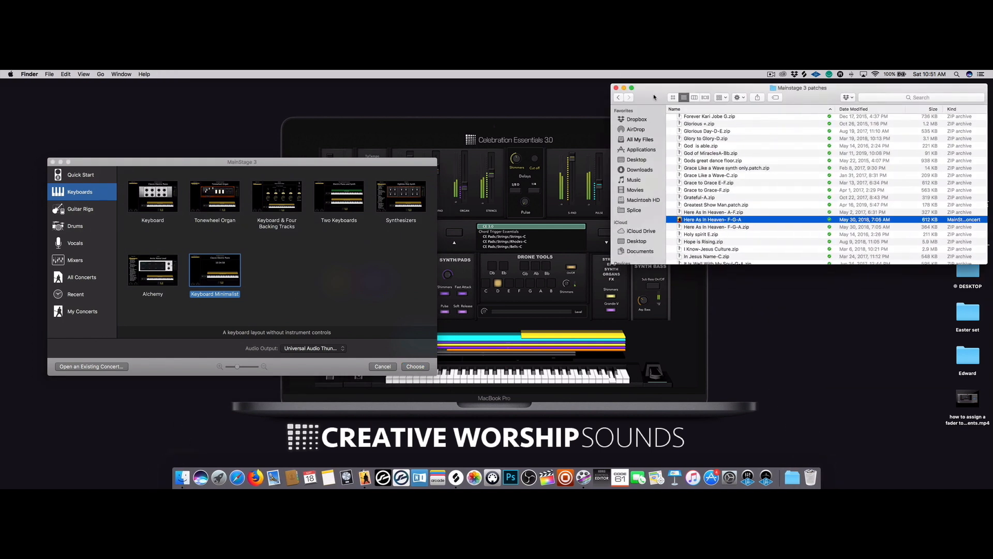
- Load the Here As In Heaven- F-G-A concert from Finder into MainStage 3
click(415, 366)
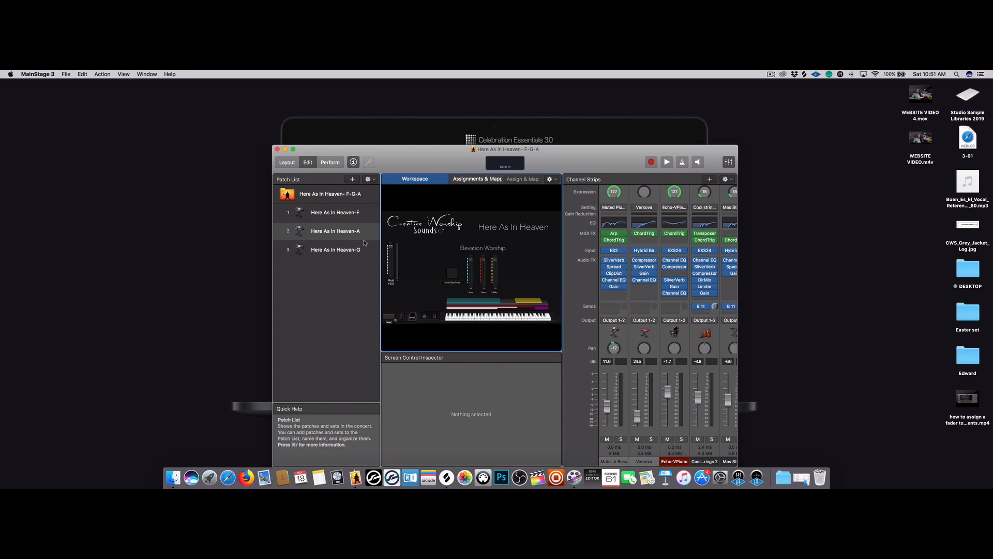
drag(504, 149, 469, 121)
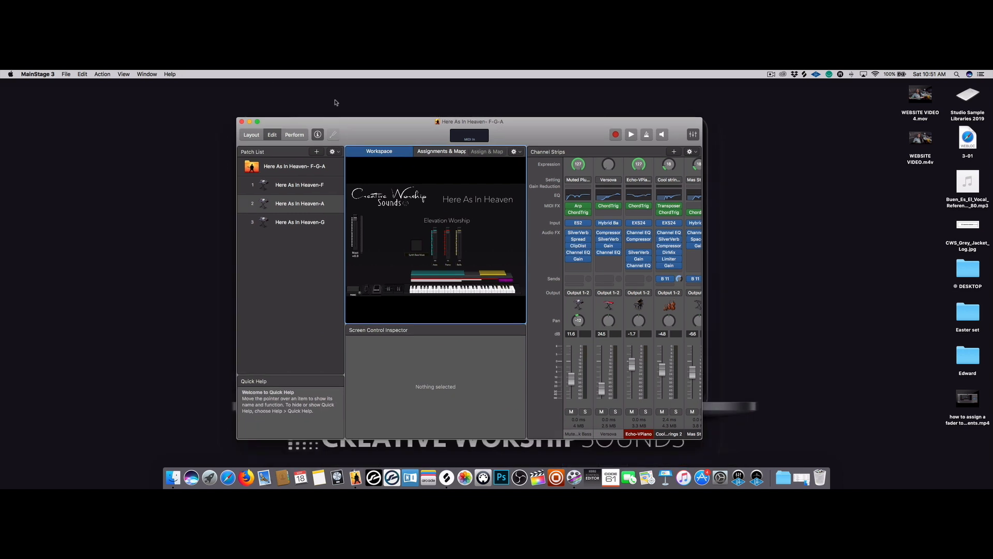
click(38, 73)
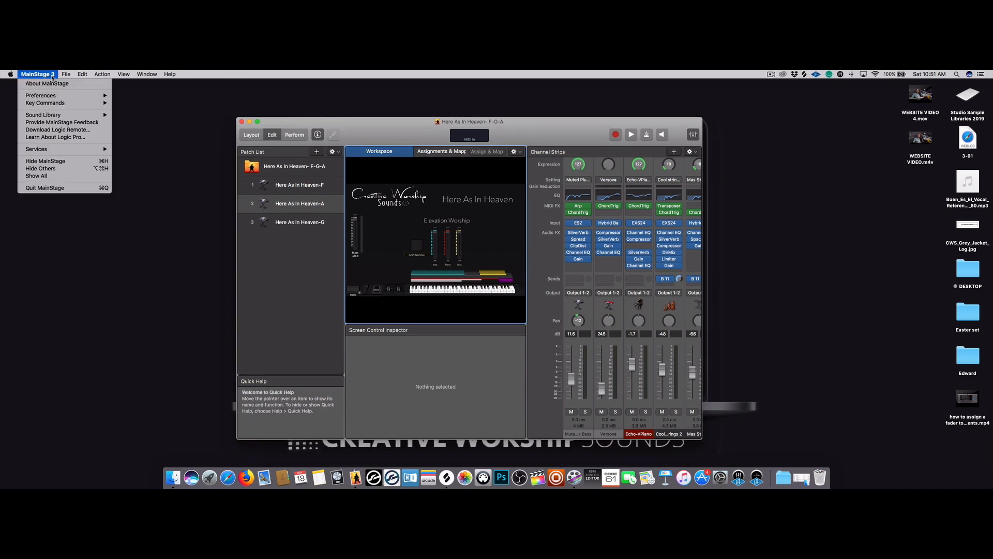
click(47, 82)
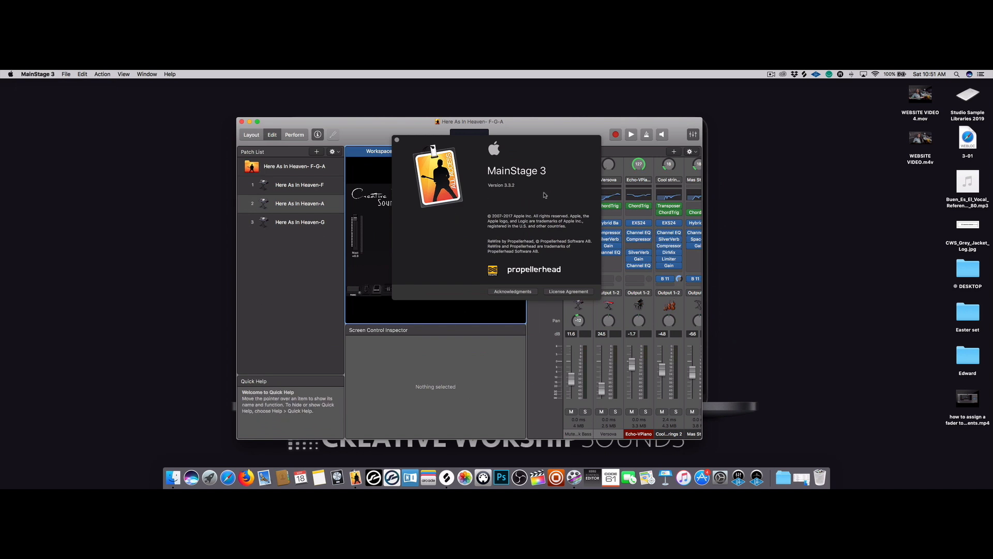
mouse_move(517, 187)
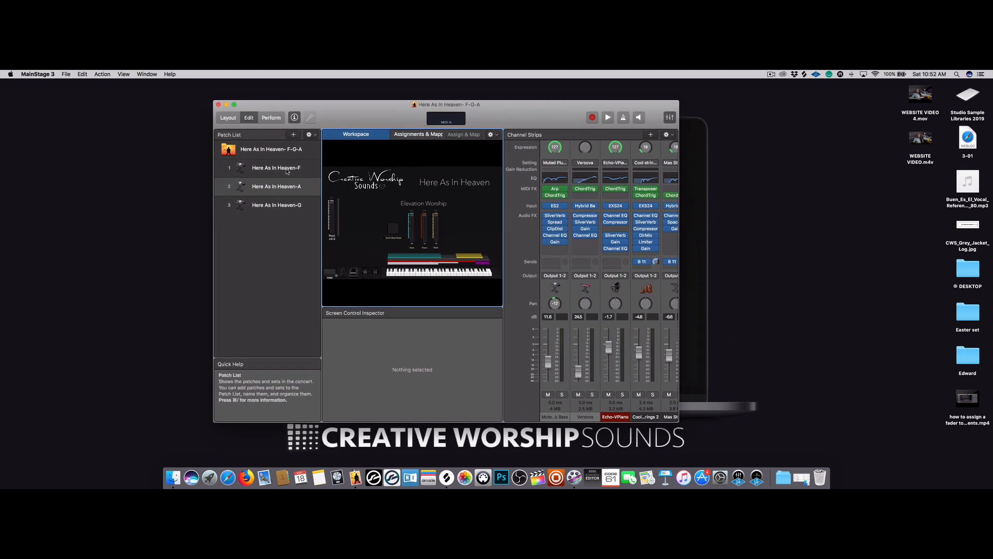
- Keep Here As In Heaven-F and remove the A and G patches from the patch list
click(275, 168)
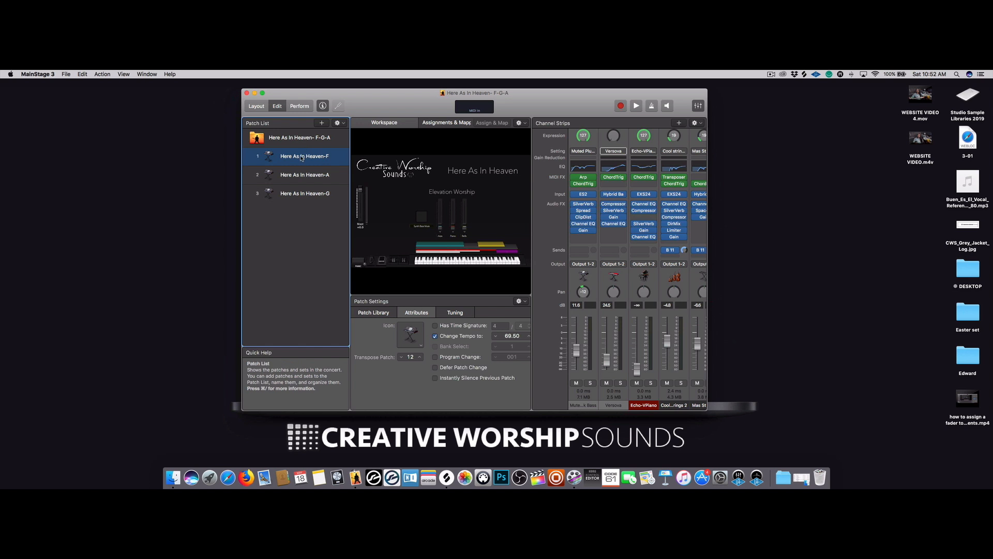
mouse_move(331, 166)
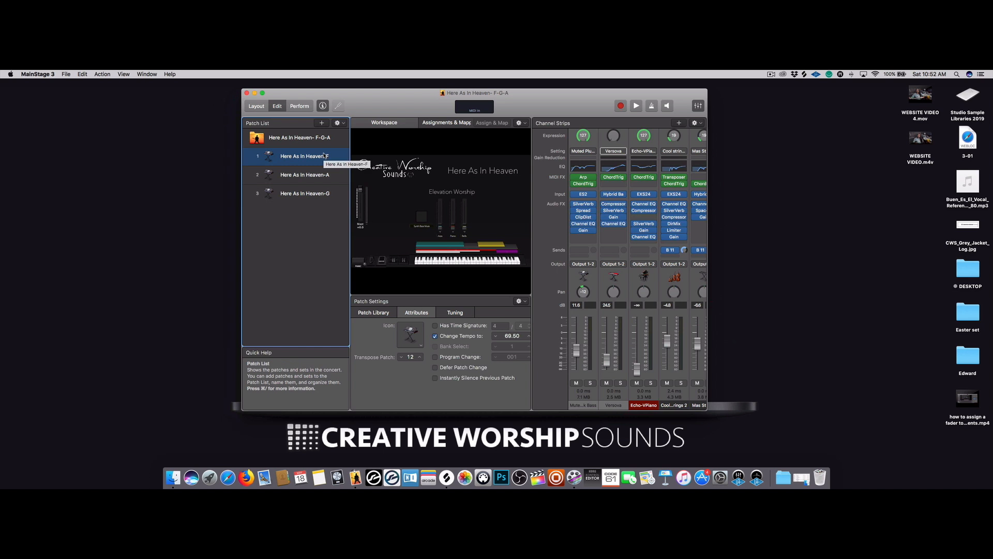
mouse_move(363, 136)
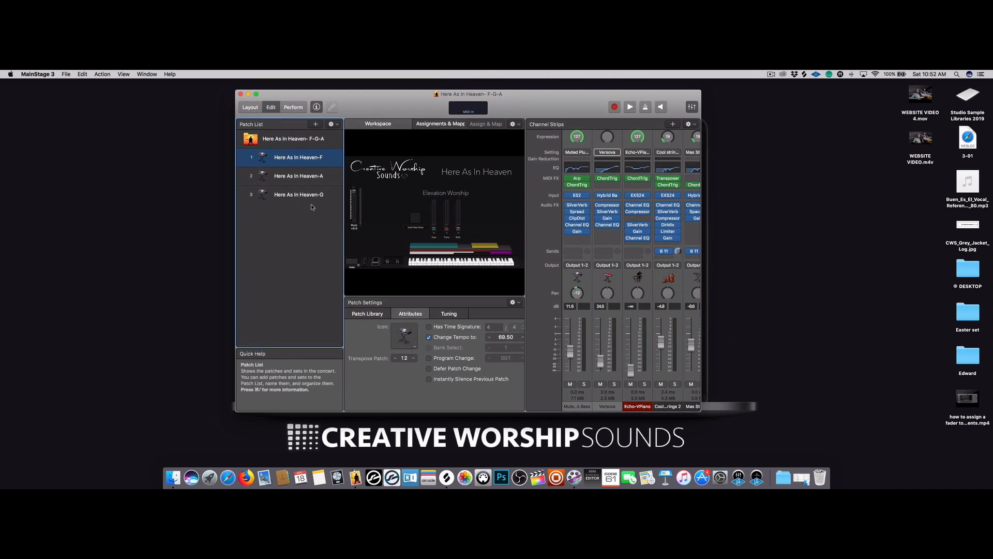
click(297, 175)
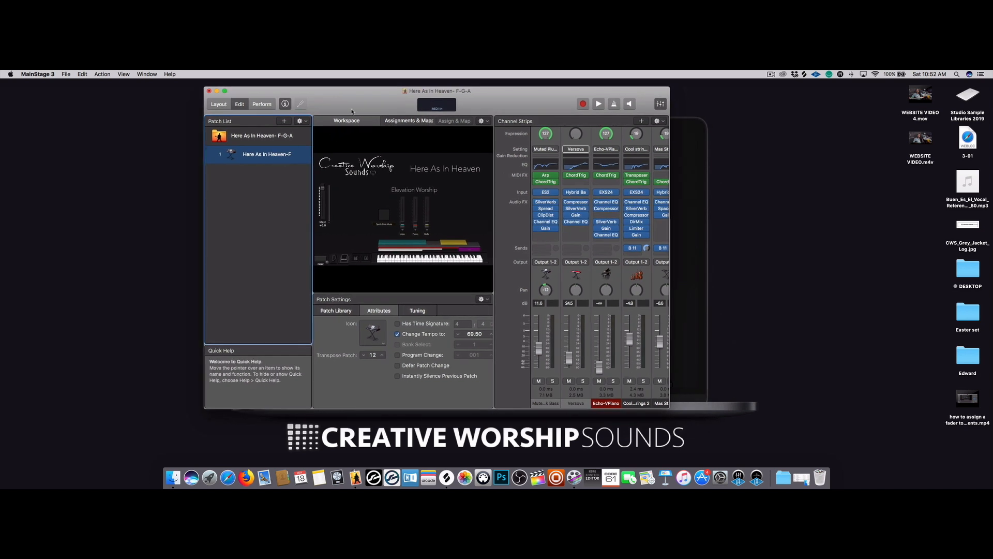
mouse_move(329, 111)
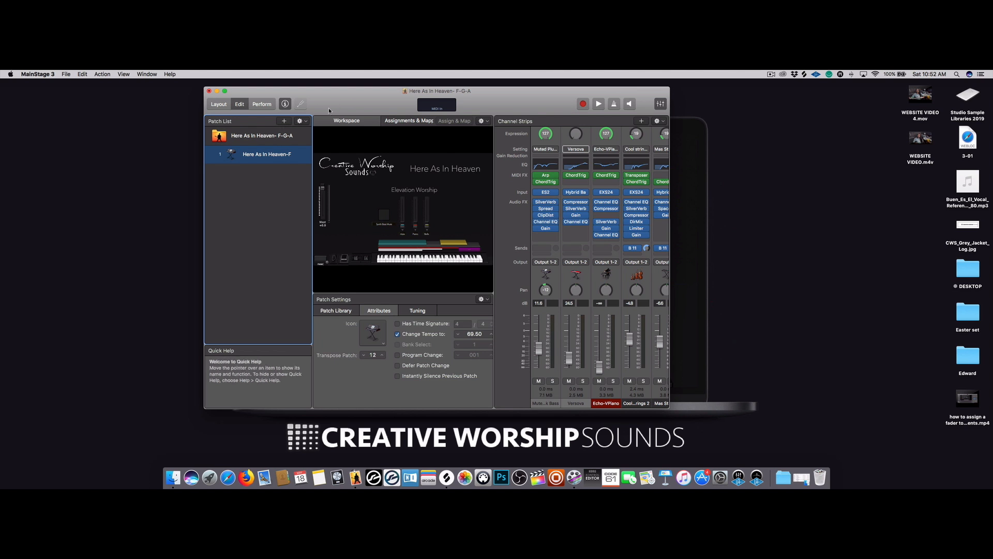
mouse_move(278, 154)
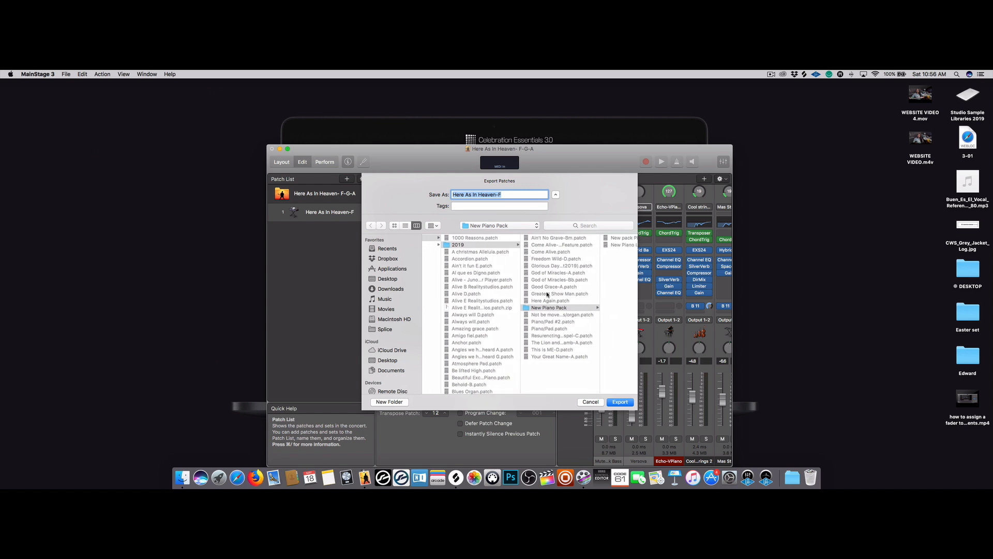
- Export Here As In Heaven-F into the Church Patches > CCC folder
click(500, 225)
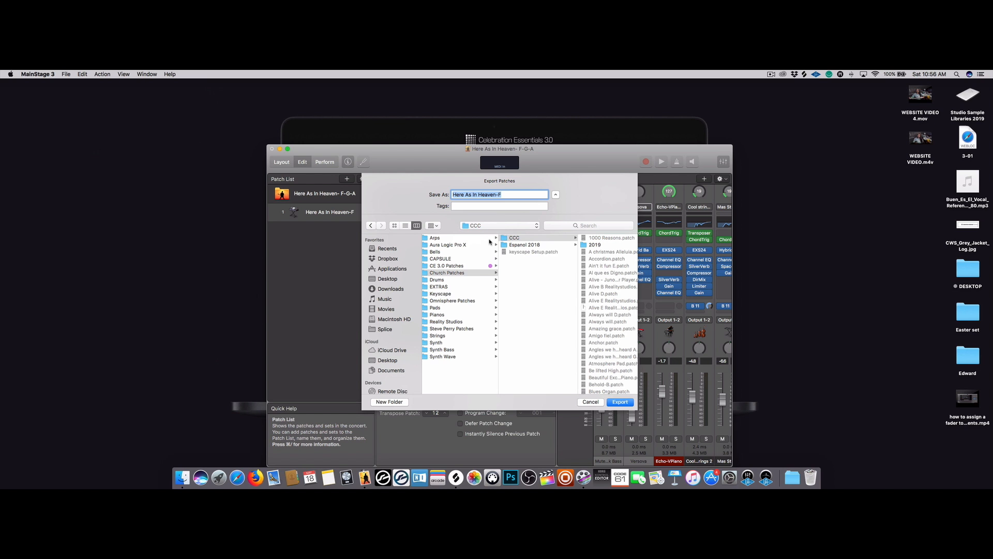
click(447, 272)
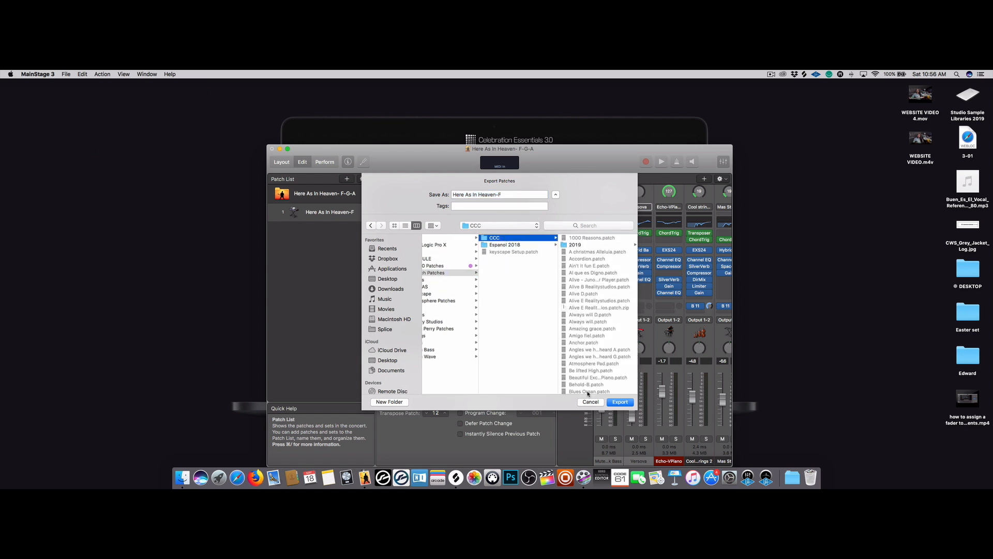
click(590, 401)
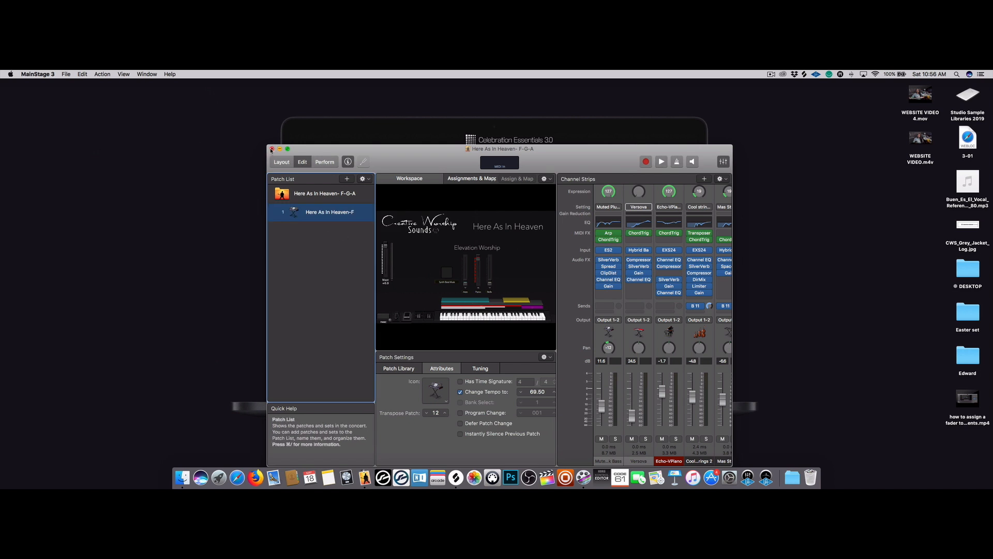
- Discard the F-G-A concert and start a new concert from the Keyboard template
click(271, 149)
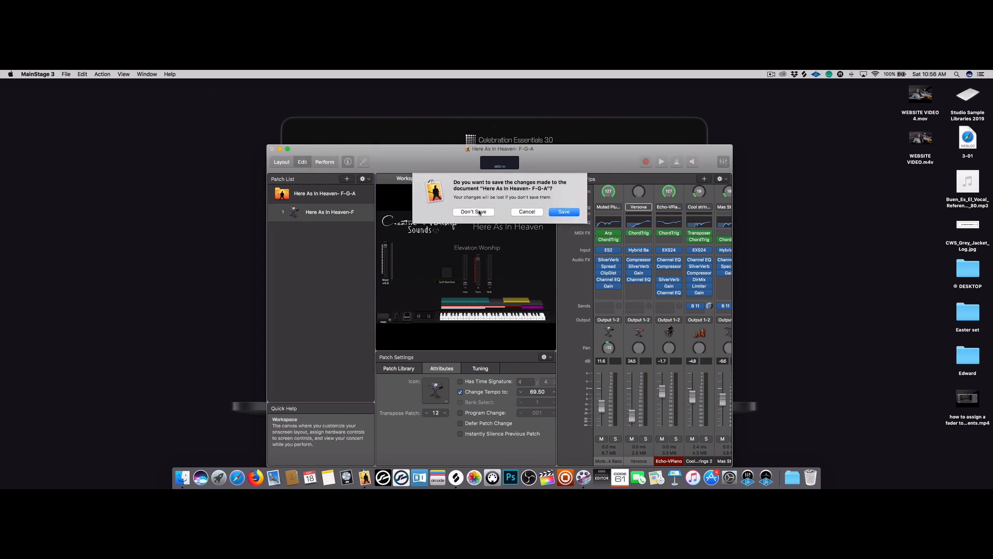
click(474, 211)
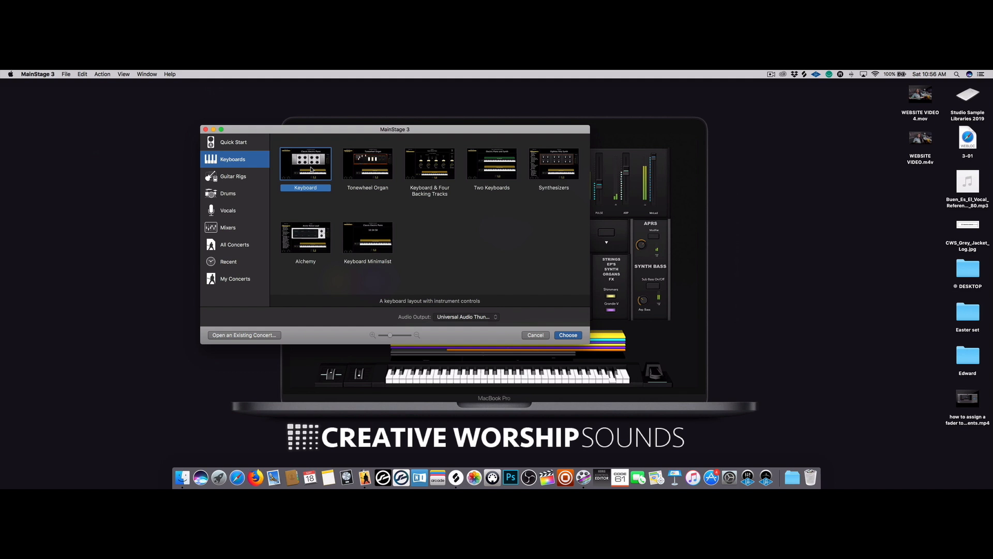
click(568, 335)
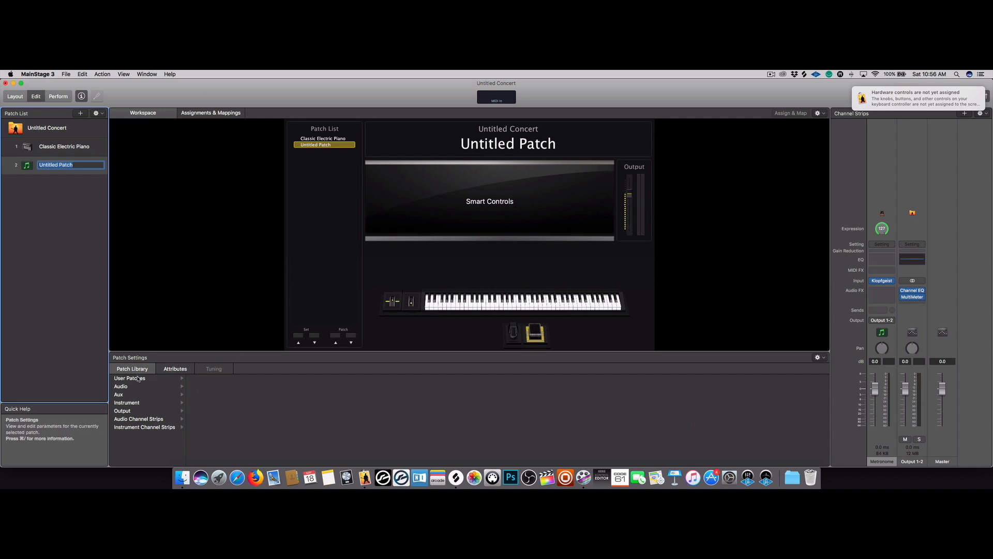
- Load Here As In Heaven-F from User Patches > Instrument > Church Patches > CCC as the second patch
click(130, 377)
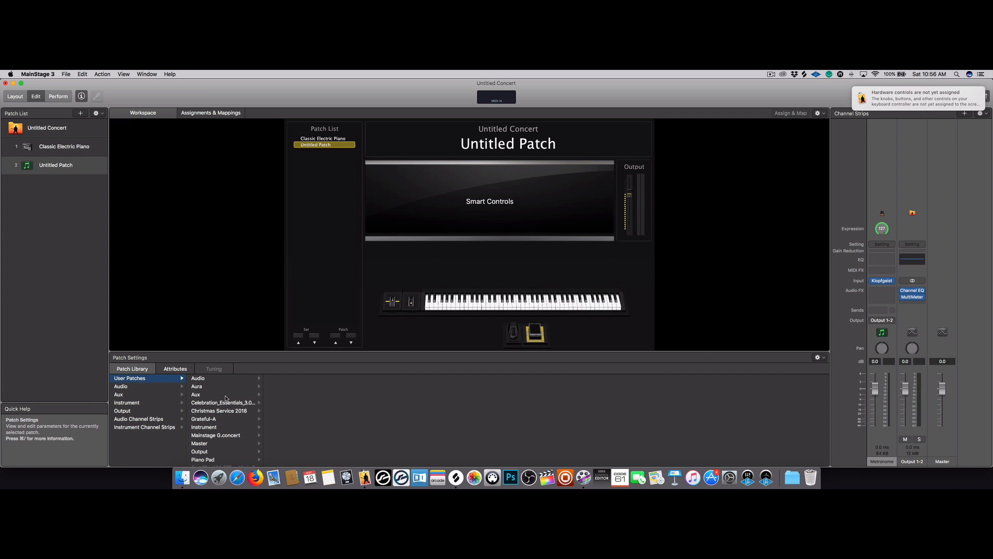
mouse_move(215, 419)
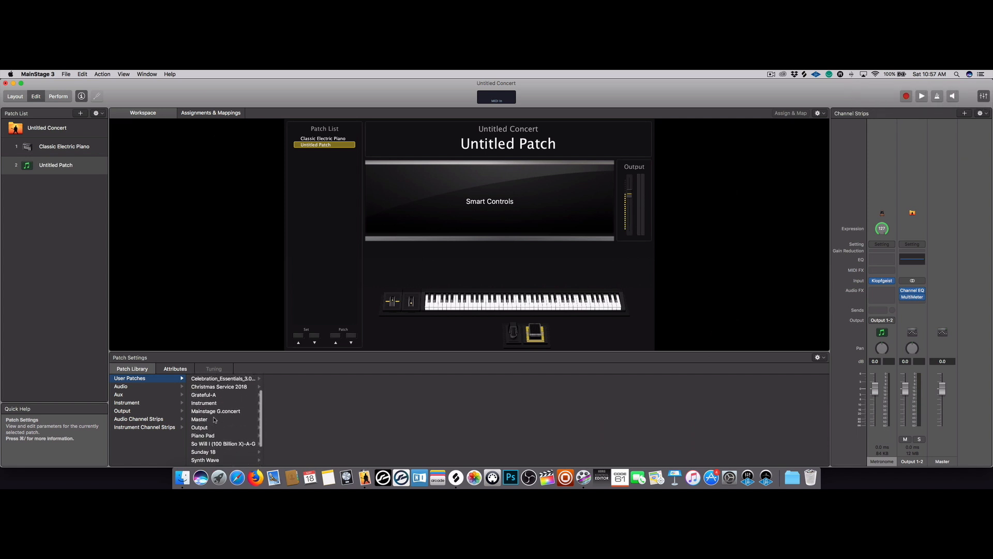
click(204, 406)
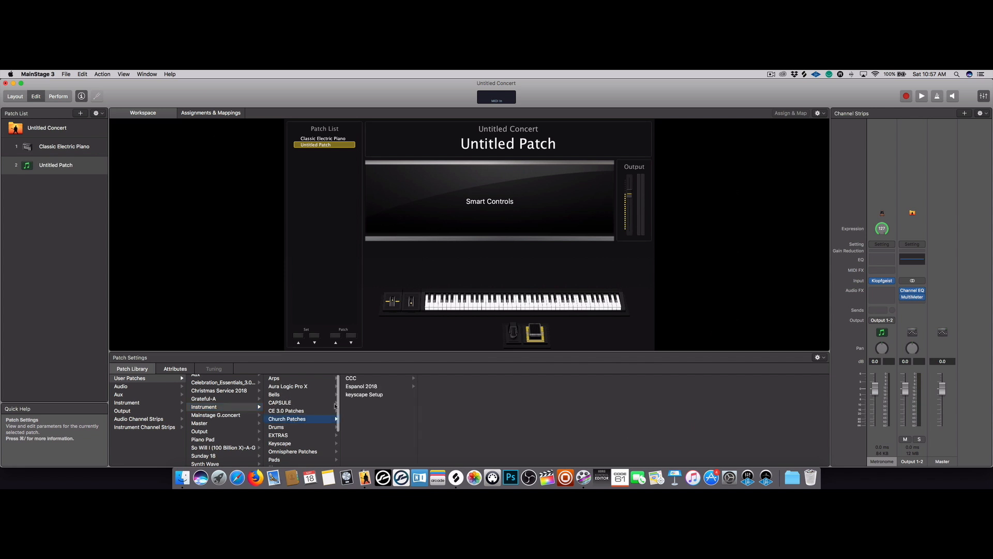
click(352, 377)
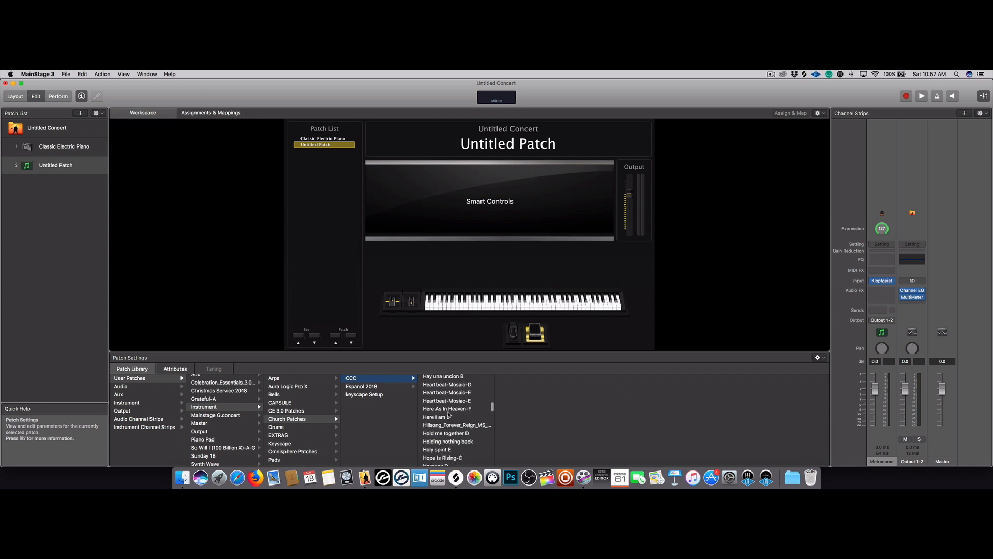
scroll(down, 3)
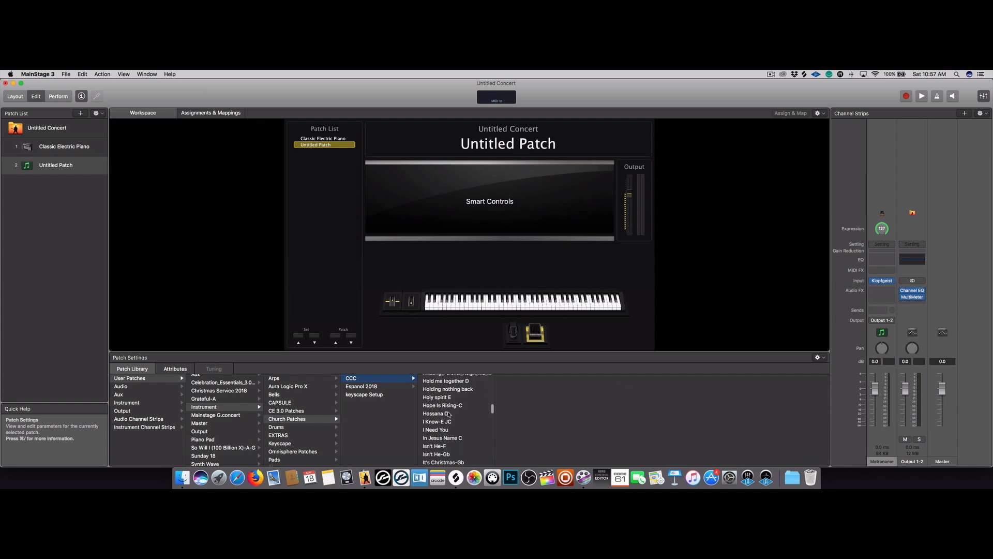
click(447, 430)
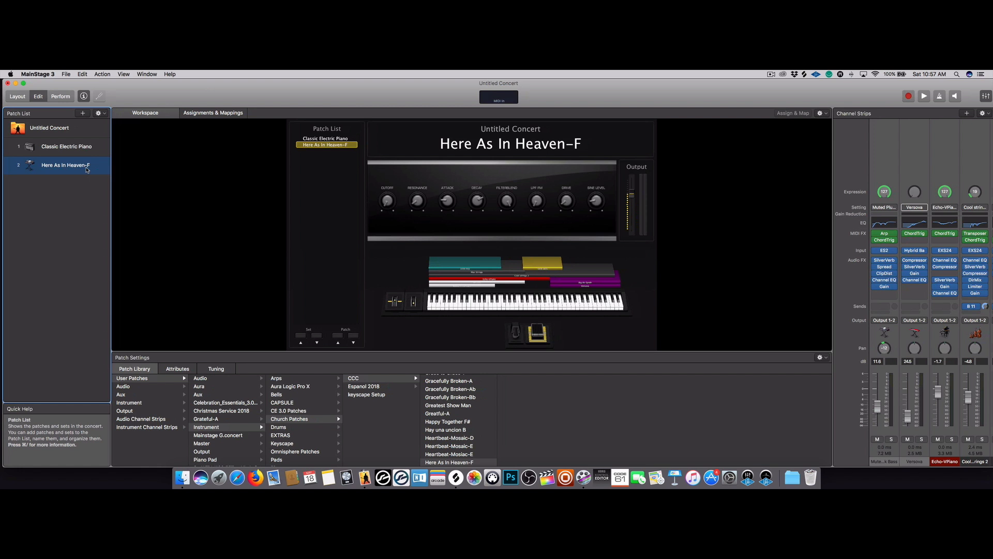
mouse_move(85, 186)
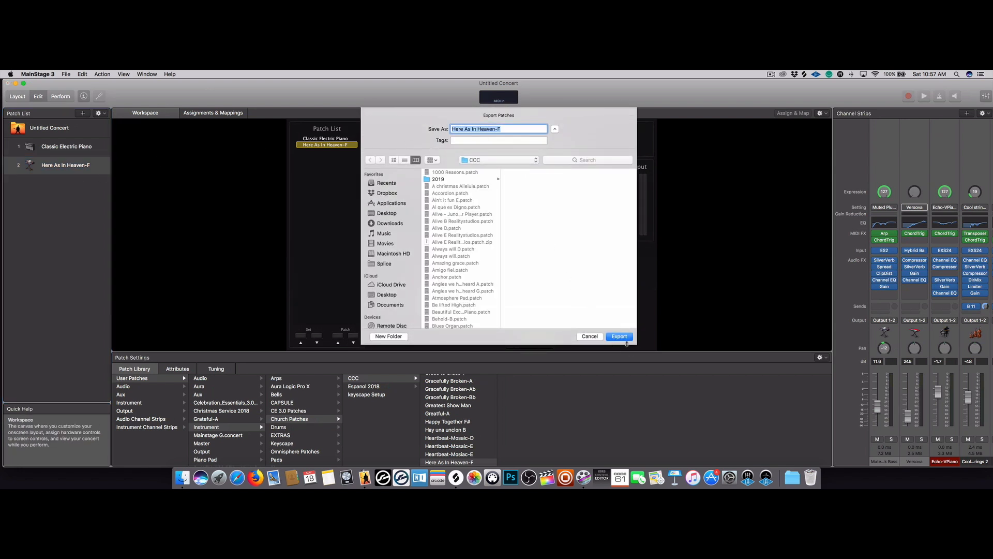
- Re-export Here As In Heaven-F to CCC, replacing the existing same-named patch file
click(618, 335)
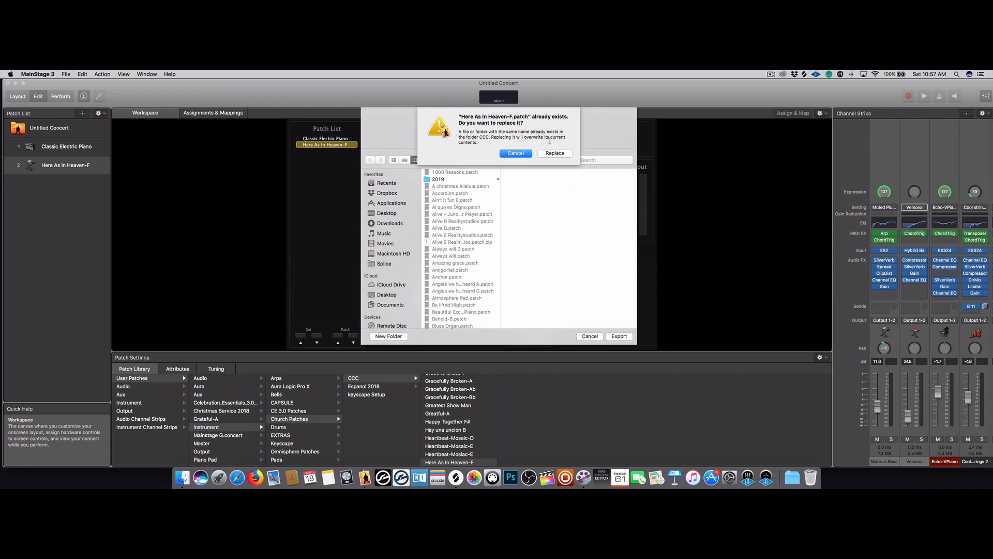
click(554, 153)
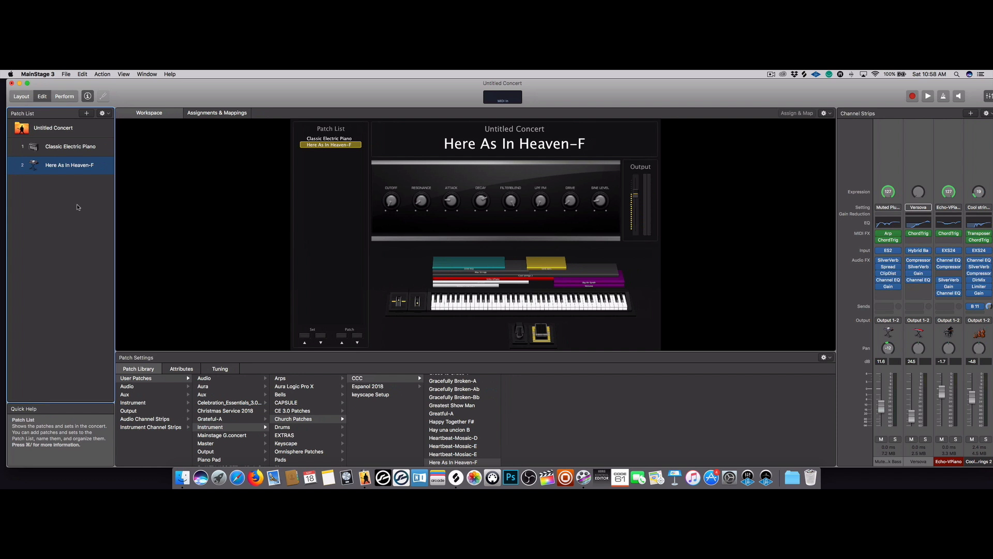
mouse_move(85, 220)
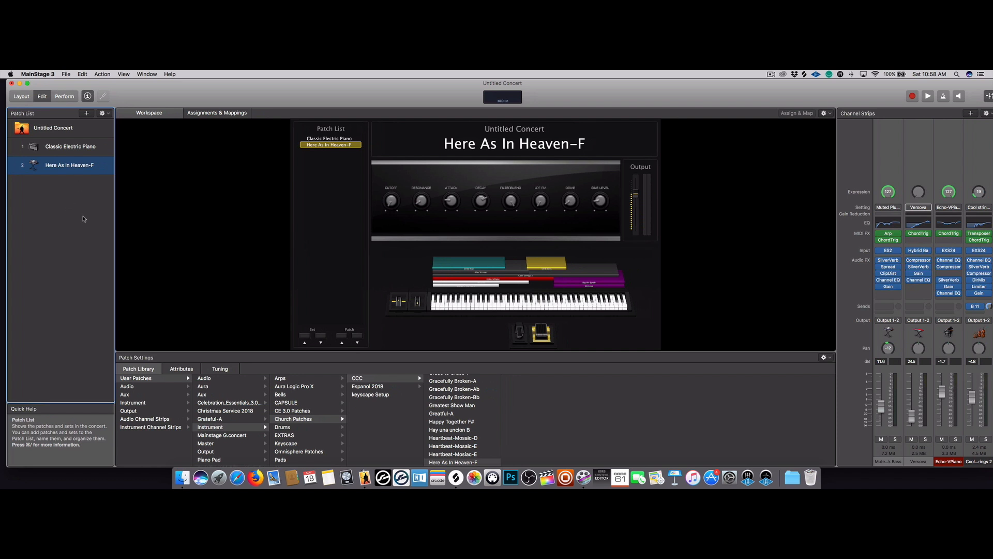